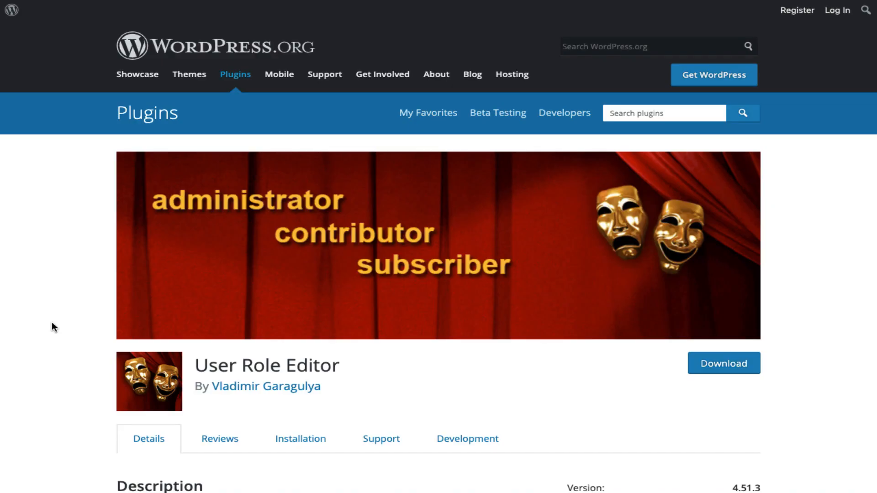
Scroll through the User Role Editor description and step through its screenshot gallery.
scroll("down", 3)
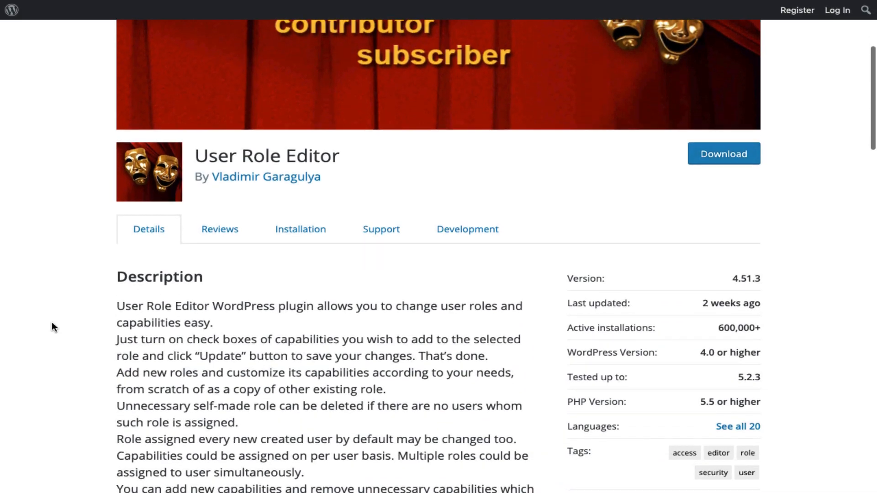
scroll("down", 3)
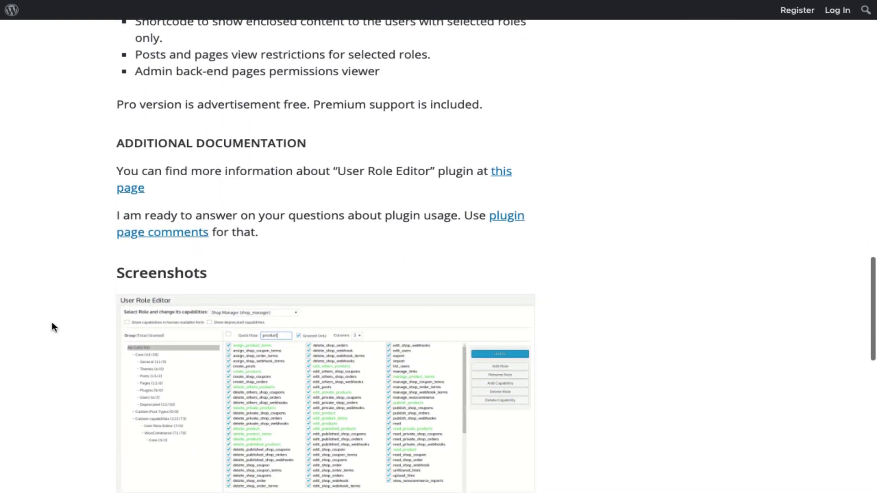
scroll("down", 3)
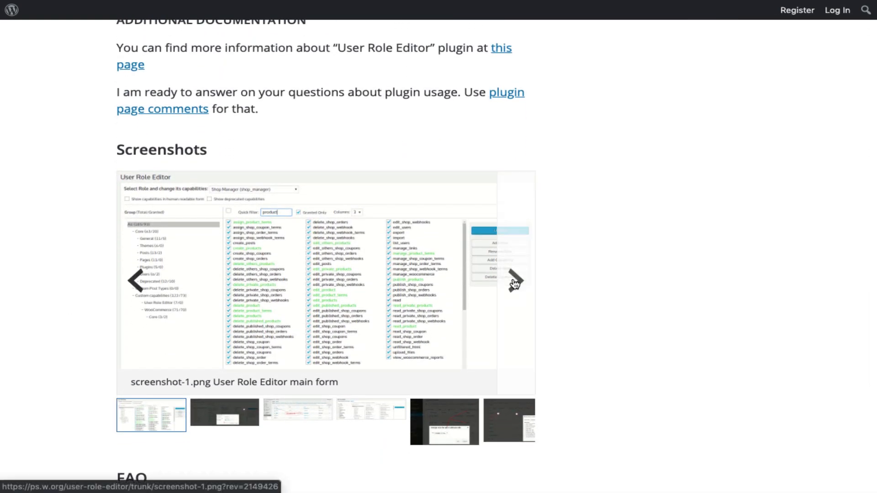
left_click(514, 265)
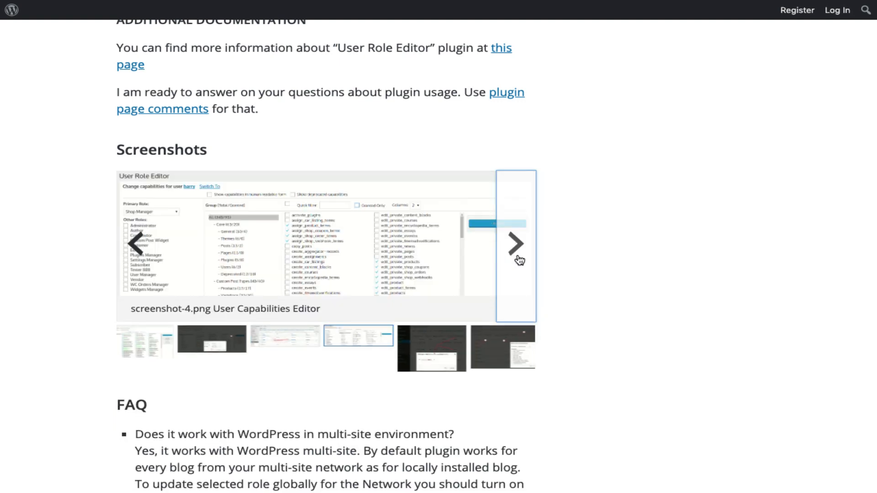
left_click(514, 245)
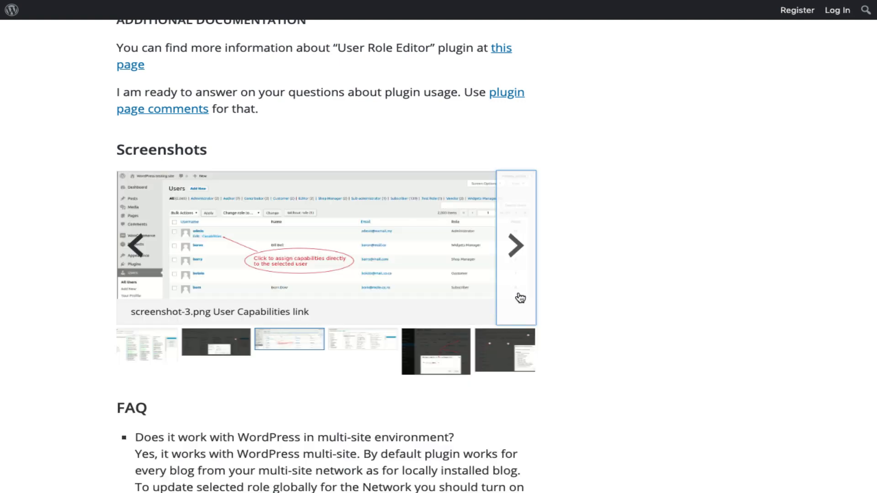
scroll("down", 3)
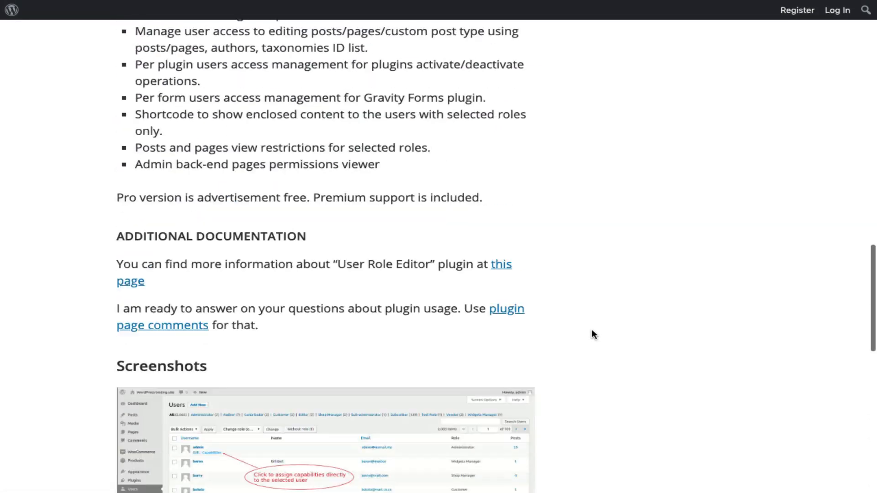
scroll("up", 3)
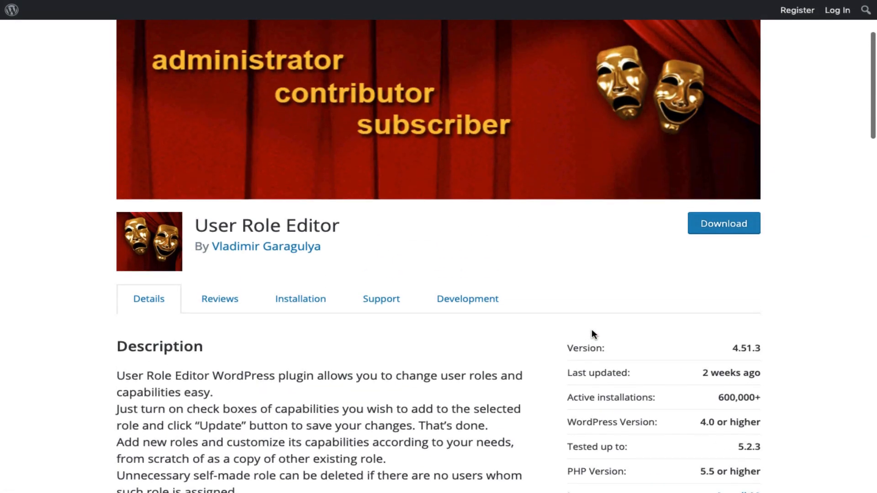
scroll("up", 3)
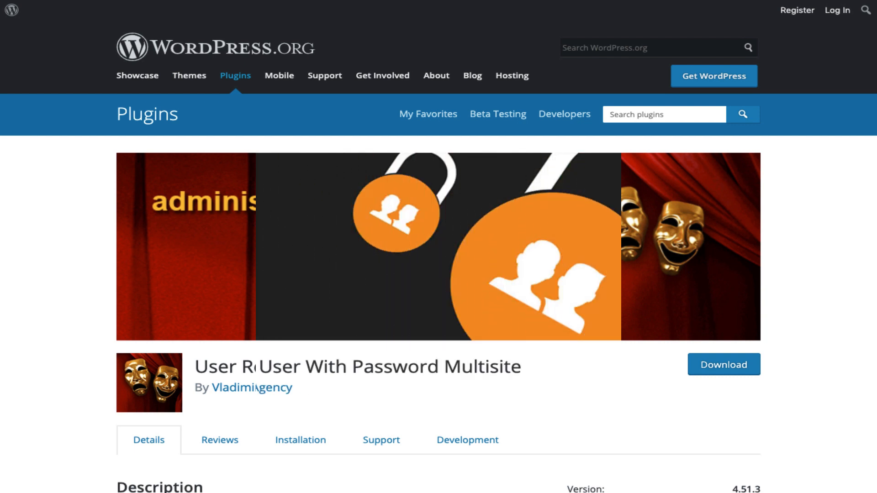
Scroll down the Create User With Password Multisite listing to its screenshots section.
scroll("down", 3)
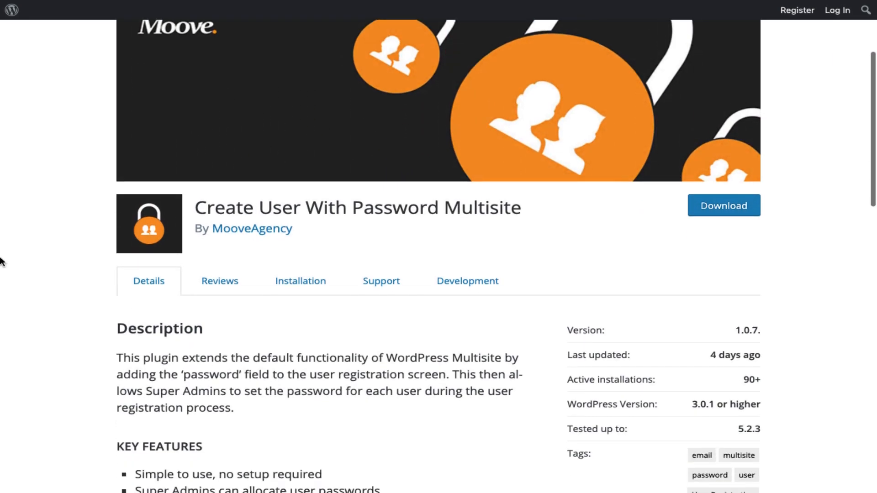
scroll("down", 3)
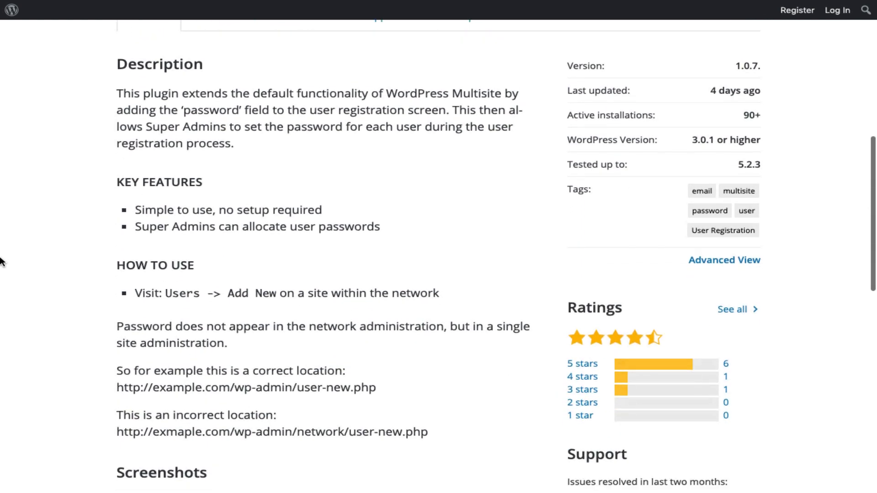
scroll("down", 3)
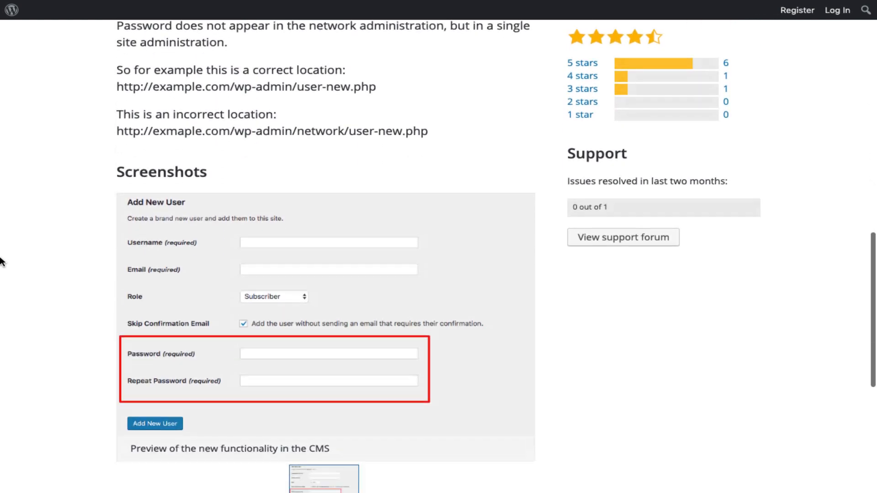
scroll("down", 3)
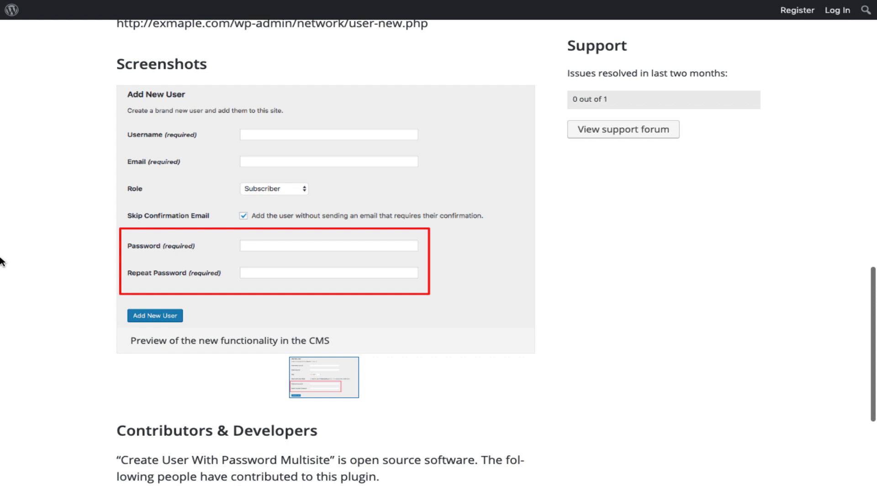
scroll("down", 3)
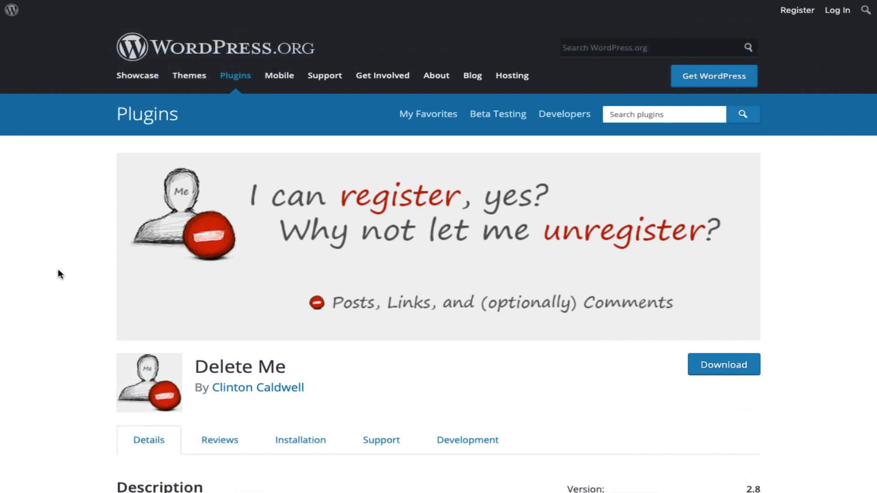
Step through Delete Me's screenshots — network admin settings, settings, deletion confirmation, shortcode link — and reach the FAQ.
scroll("down", 3)
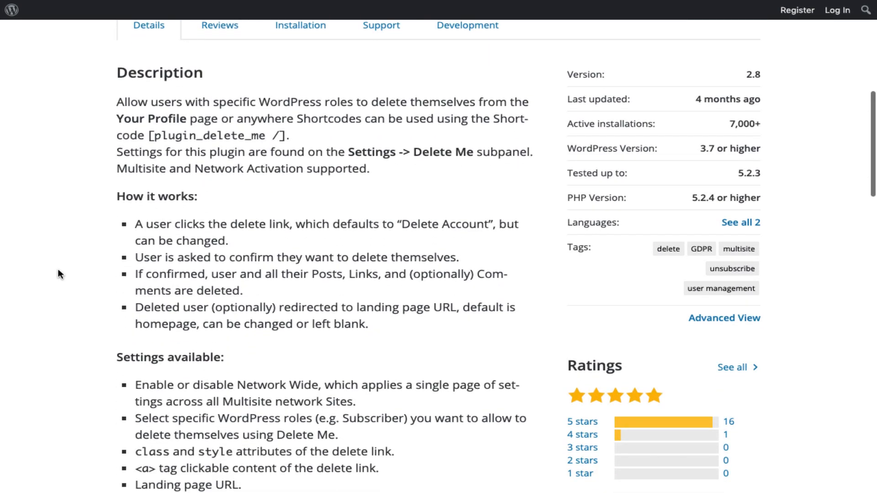
scroll("down", 3)
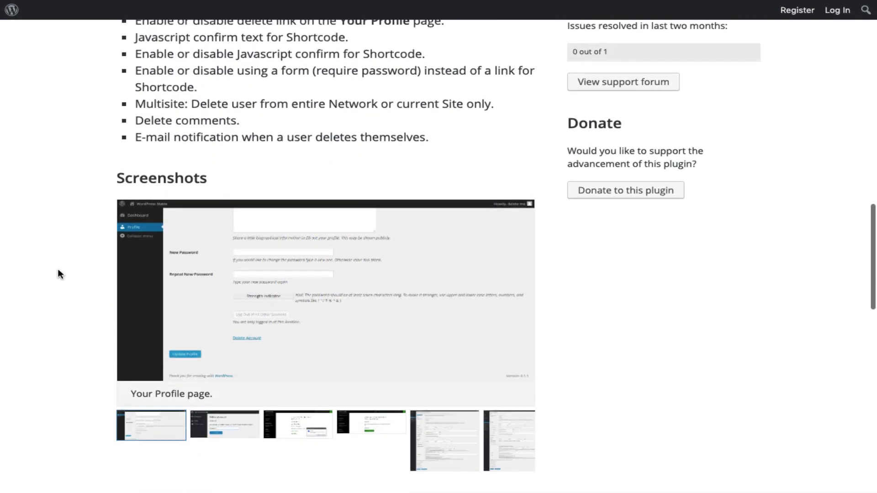
scroll("down", 3)
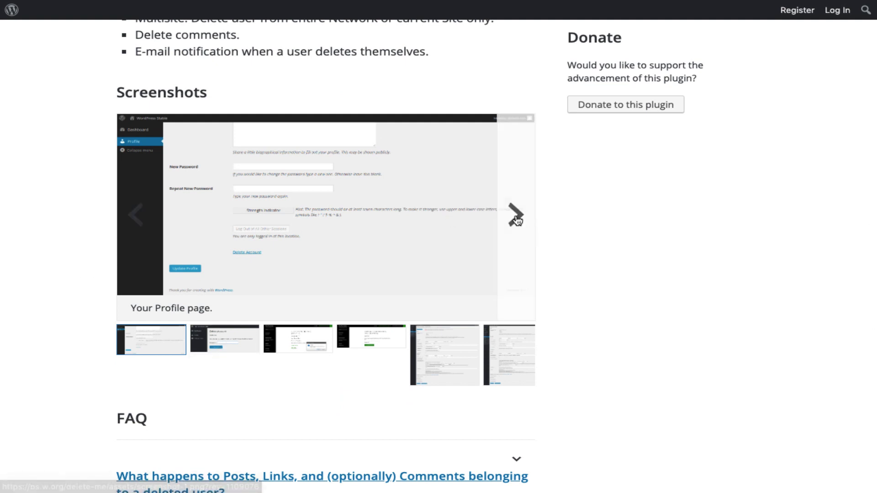
left_click(516, 211)
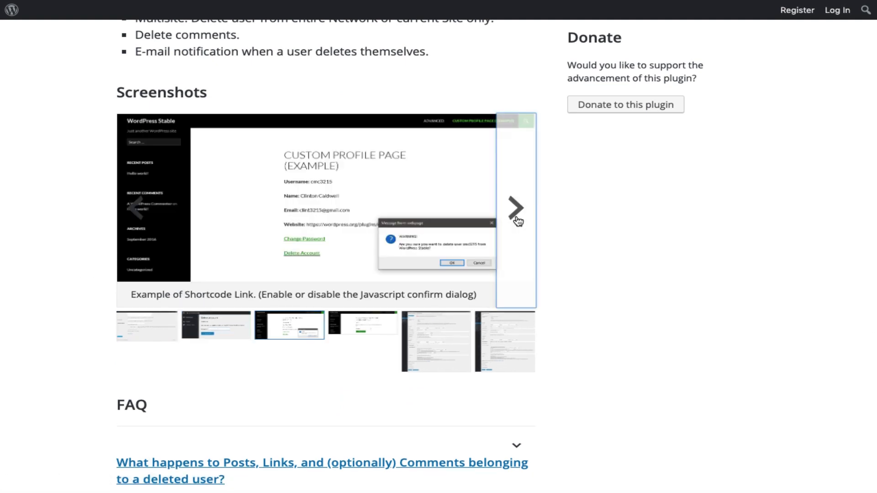
left_click(515, 205)
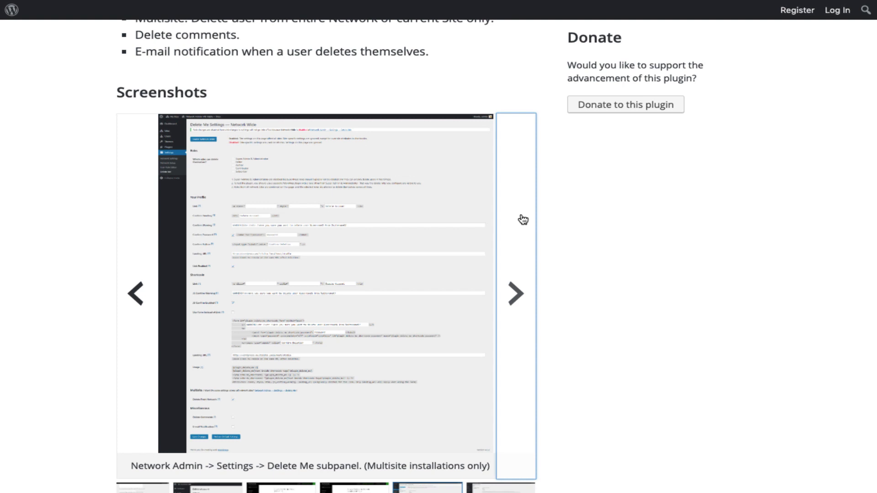
left_click(513, 293)
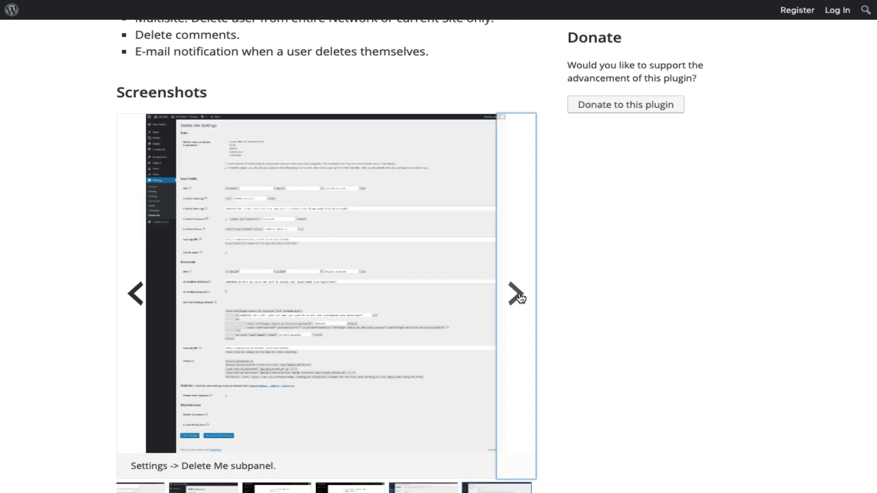
left_click(515, 293)
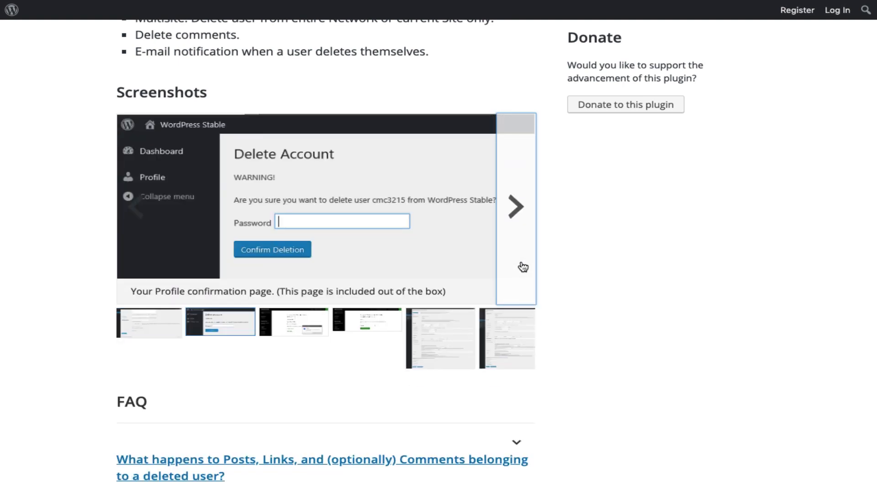
left_click(514, 206)
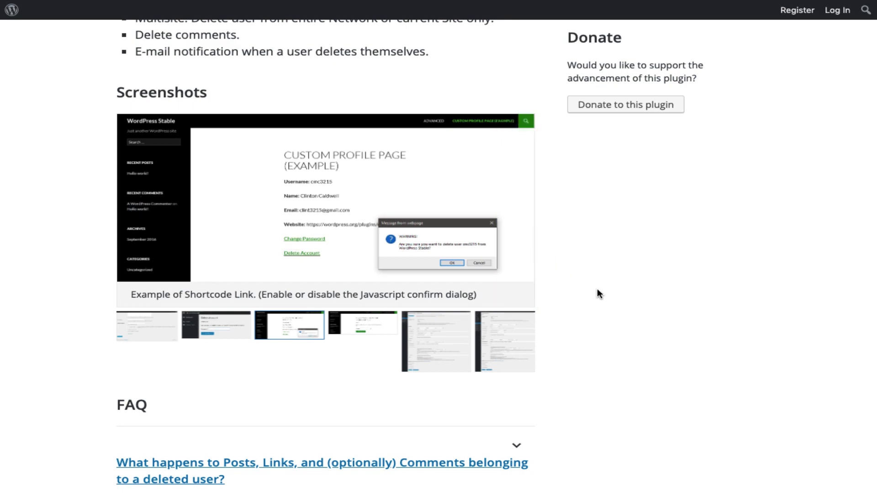
scroll("down", 3)
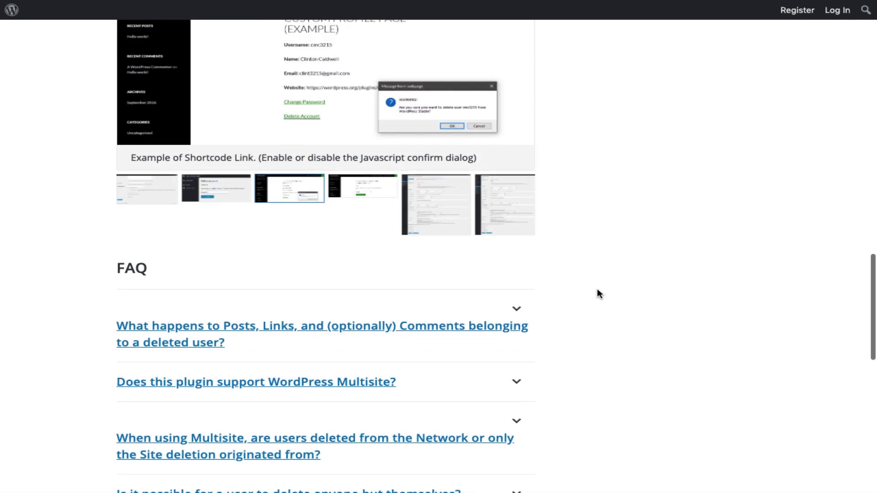
scroll("up", 3)
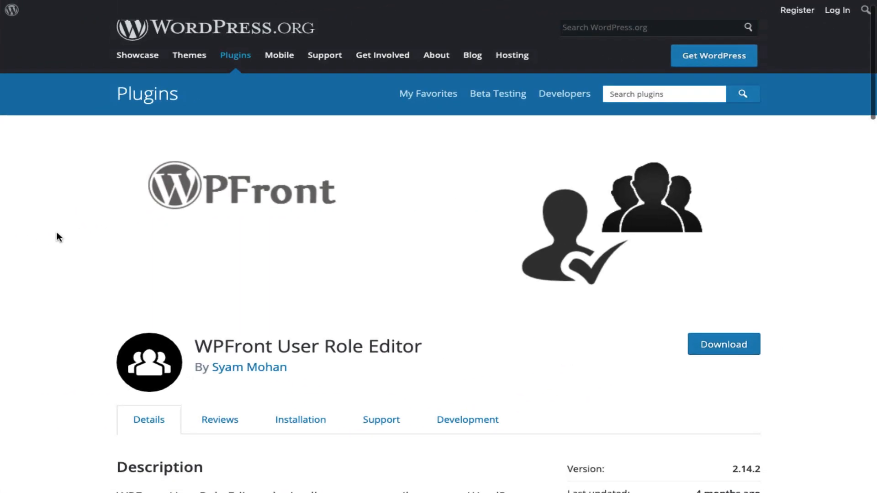
Scroll to WPFront's screenshots and view the settings, assign/migrate users and custom post type permissions slides.
scroll("down", 3)
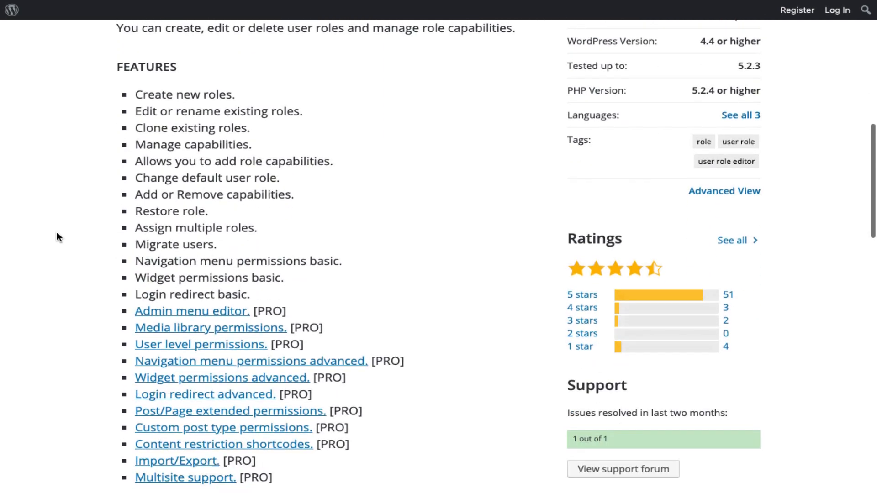
scroll("down", 3)
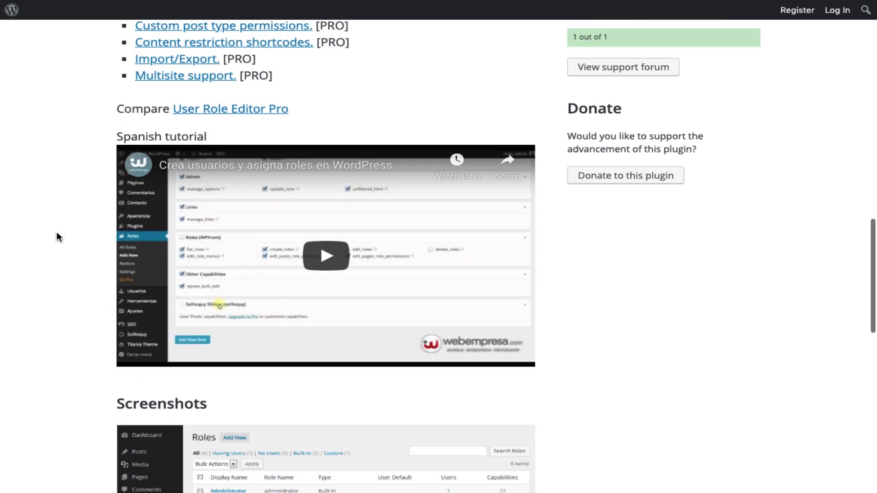
scroll("down", 3)
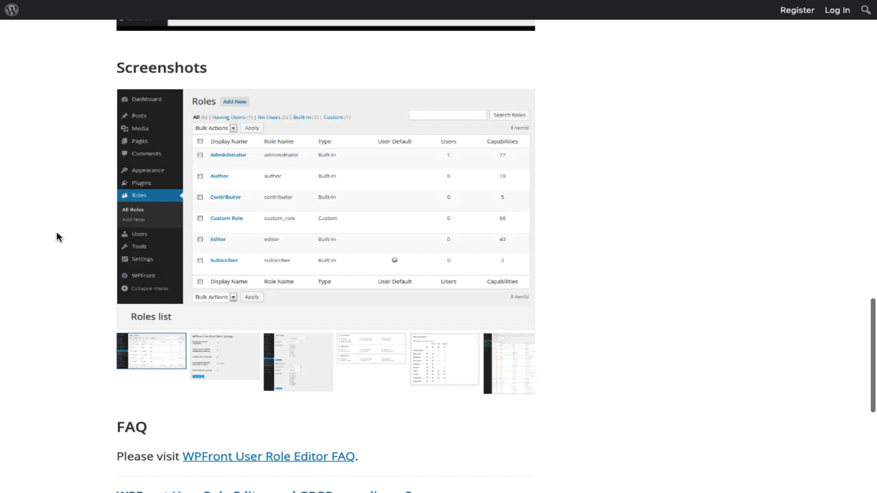
left_click(225, 357)
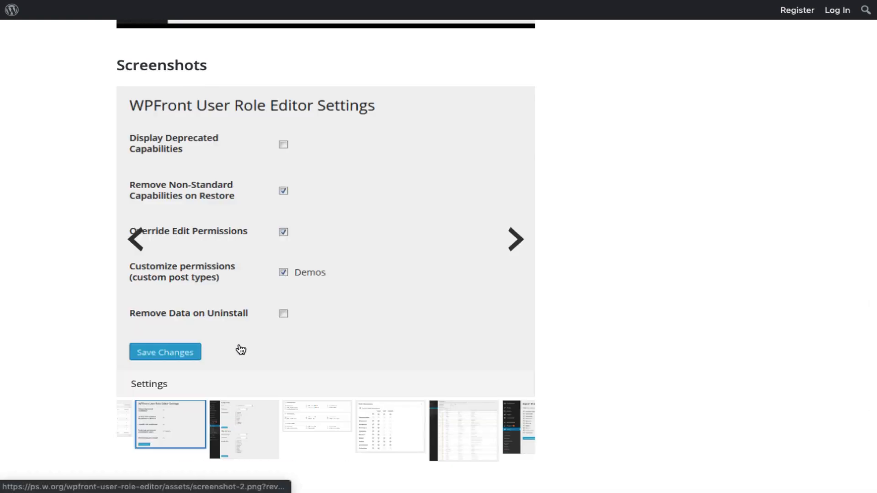
left_click(514, 239)
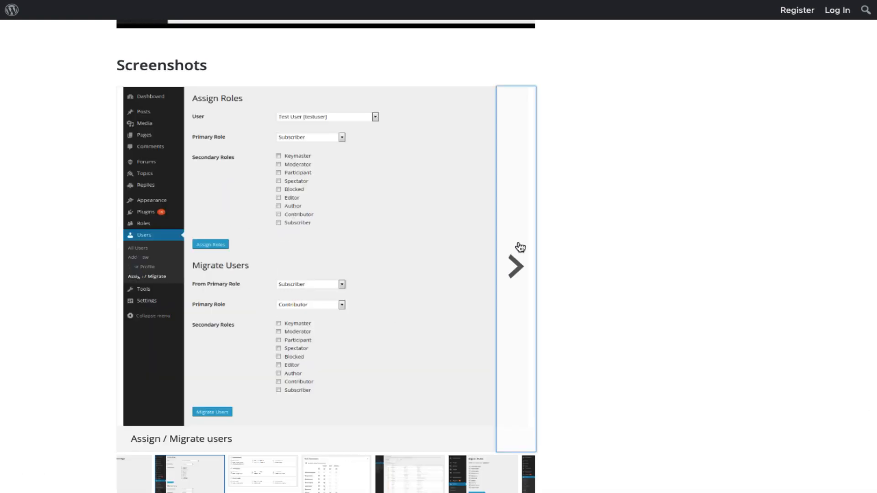
left_click(514, 268)
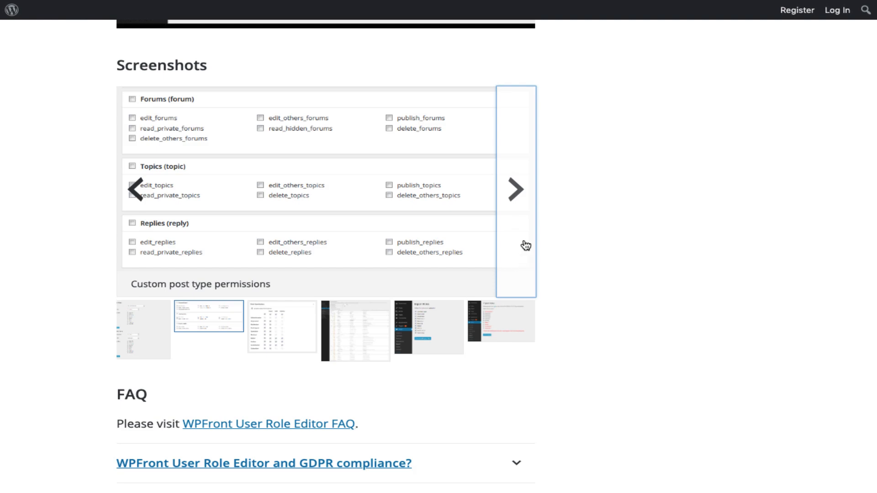
left_click(515, 190)
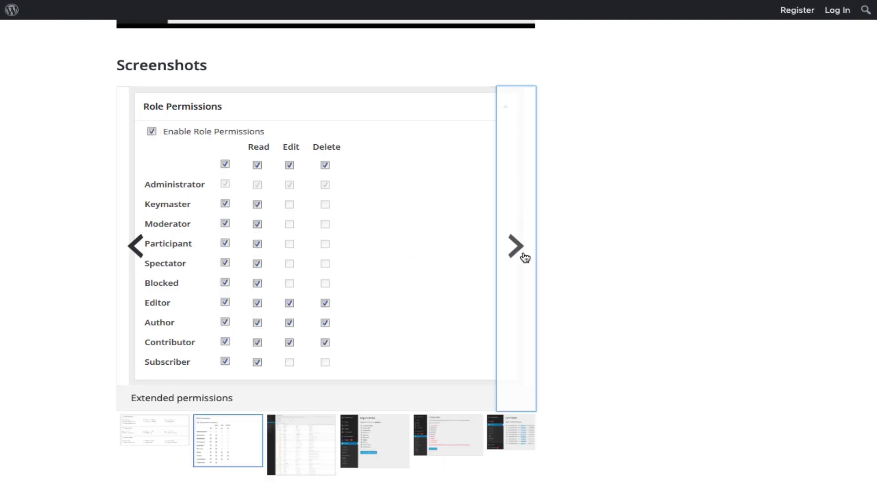
Advance through the add new role and restore role slides to the navigation menu permissions screenshot.
left_click(515, 245)
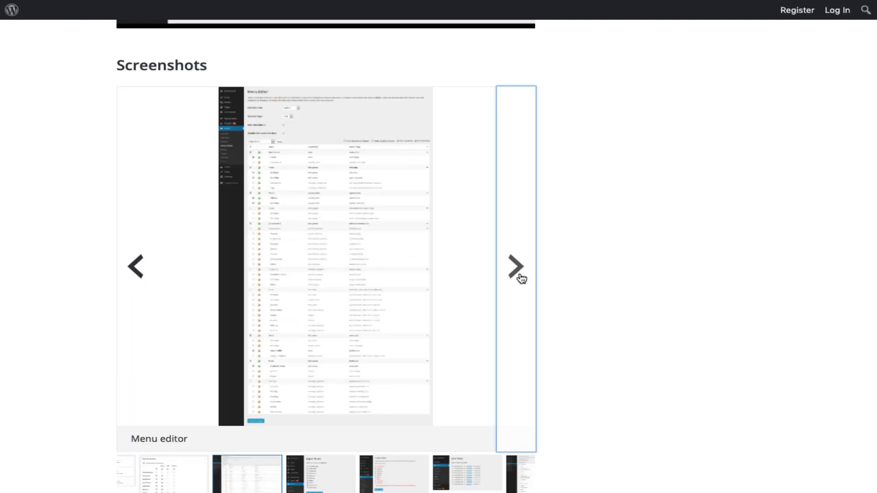
left_click(515, 266)
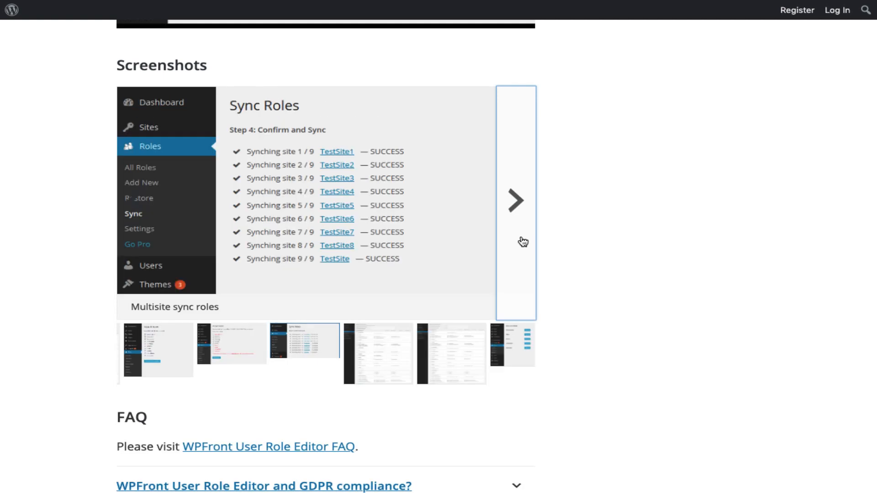
left_click(515, 201)
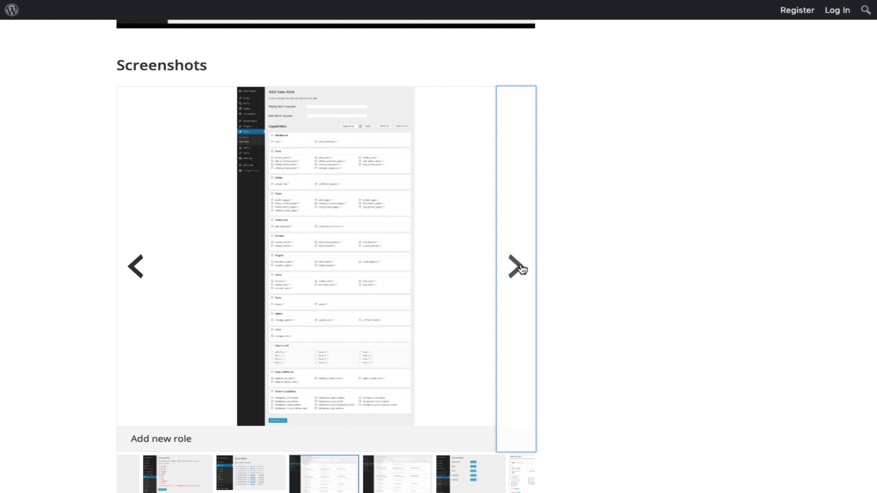
left_click(514, 265)
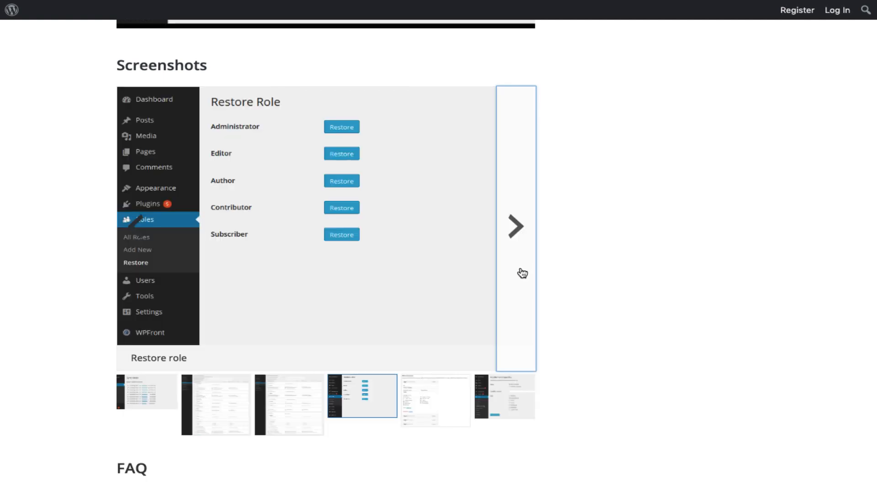
left_click(514, 227)
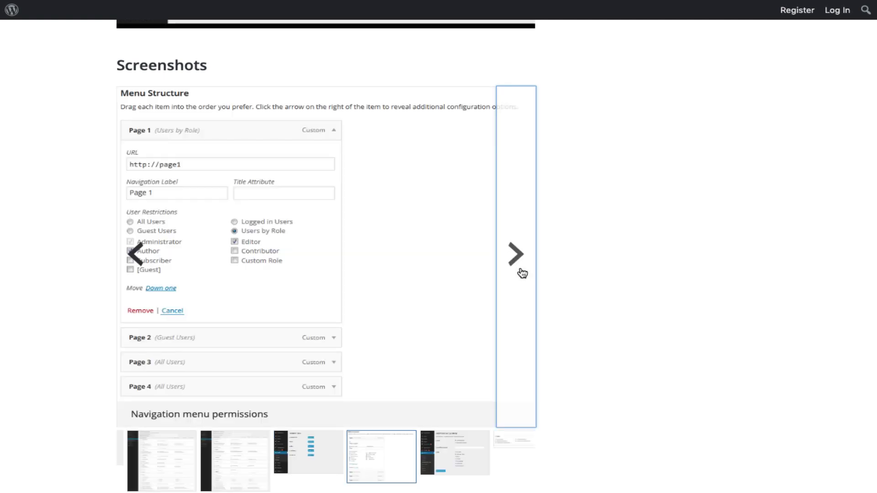
scroll("down", 3)
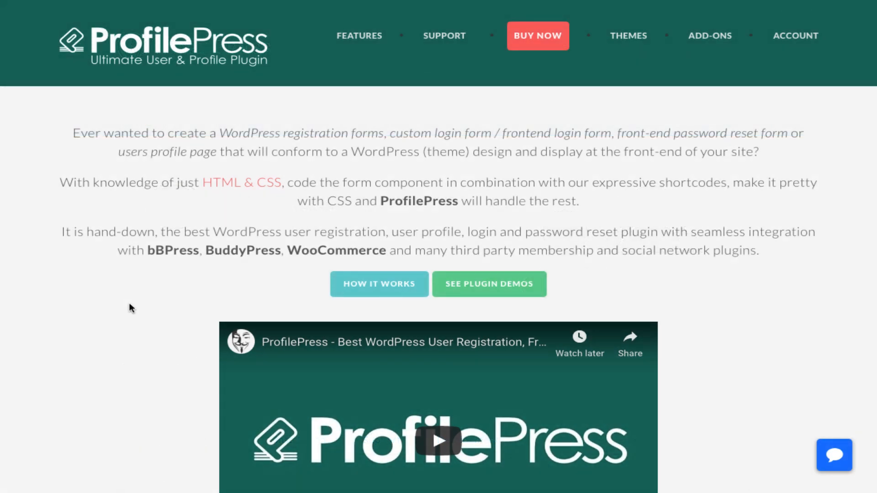
Scroll the ProfilePress homepage through its feature list, testimonials and footer, back toward Features Overview.
scroll("down", 3)
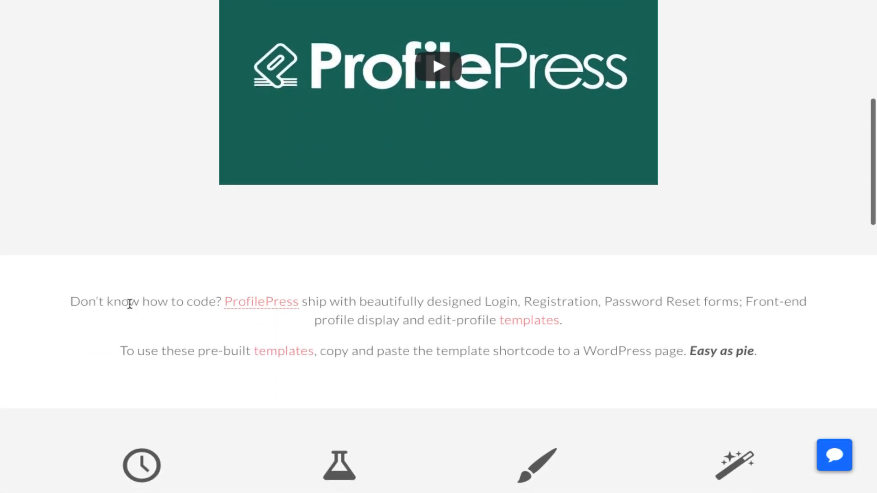
scroll("down", 3)
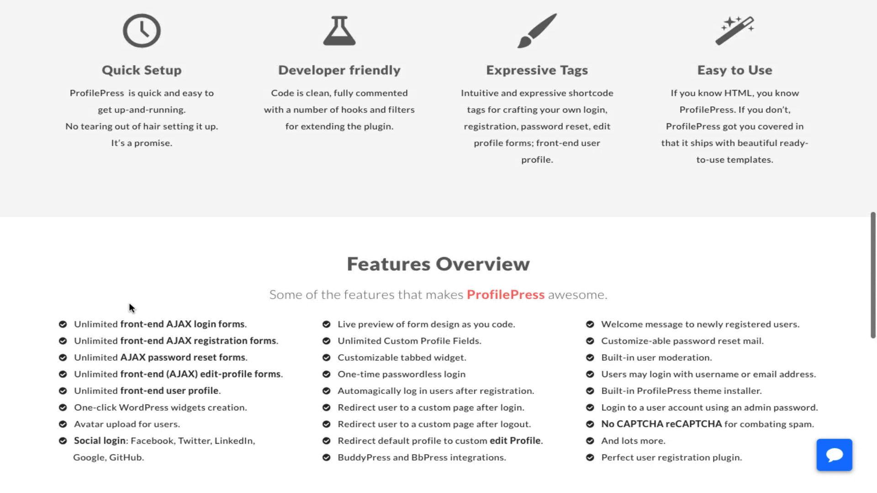
scroll("down", 3)
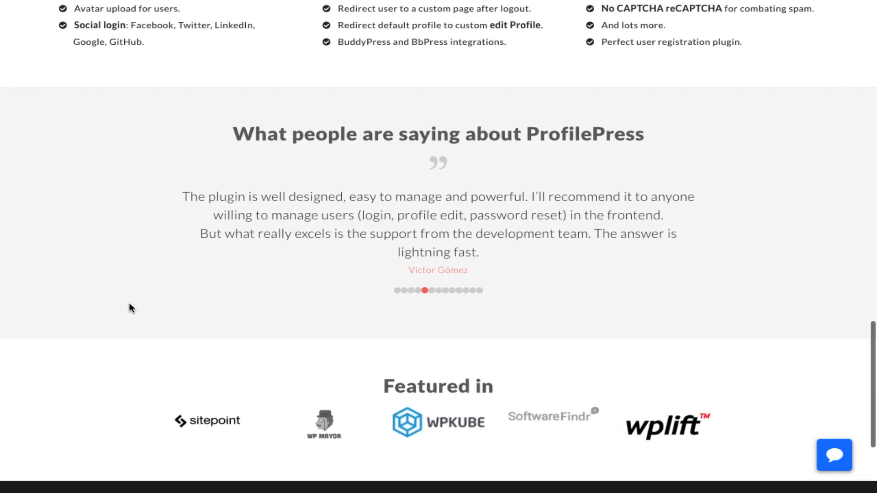
scroll("down", 3)
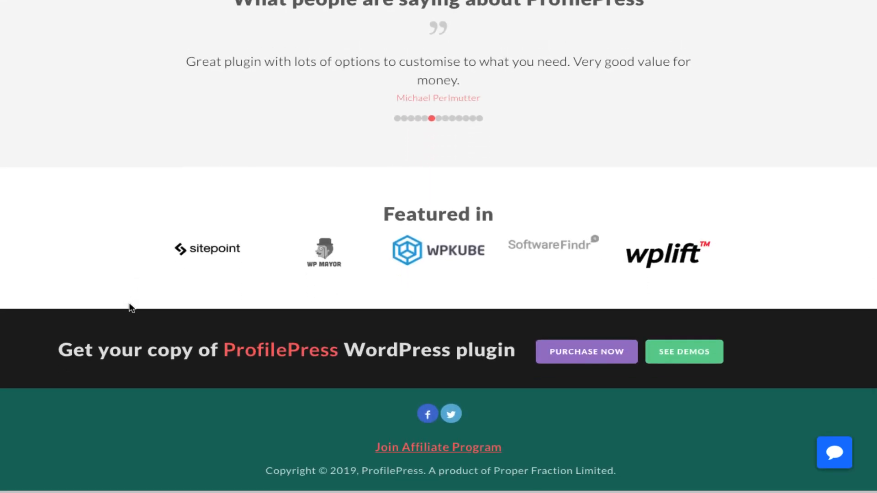
scroll("up", 3)
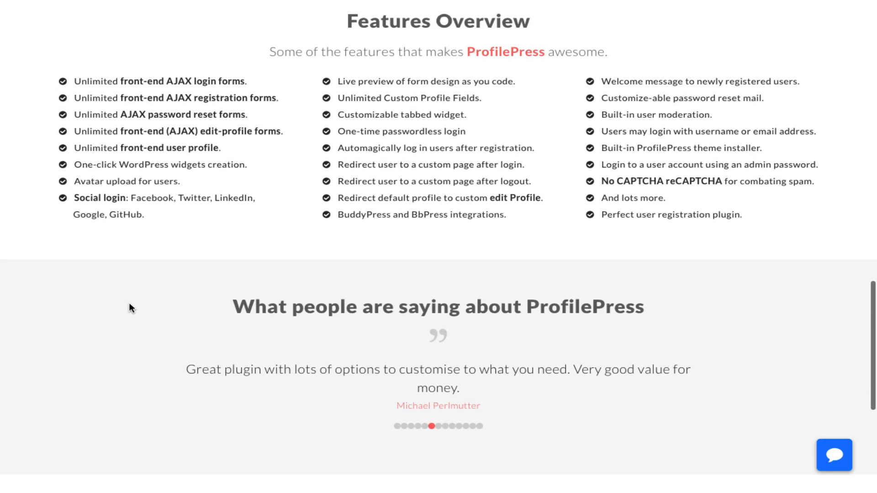
scroll("down", 3)
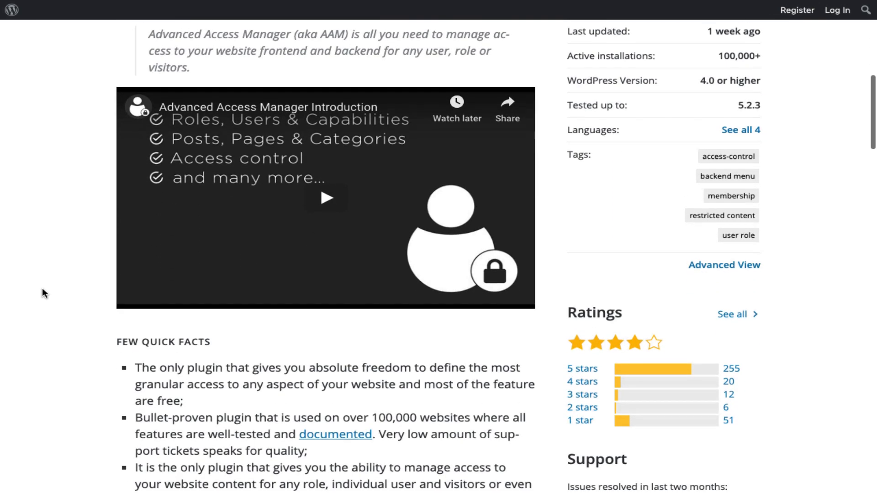
Scroll to Advanced Access Manager's screenshots and view the posts and pages access options form slide.
scroll("down", 3)
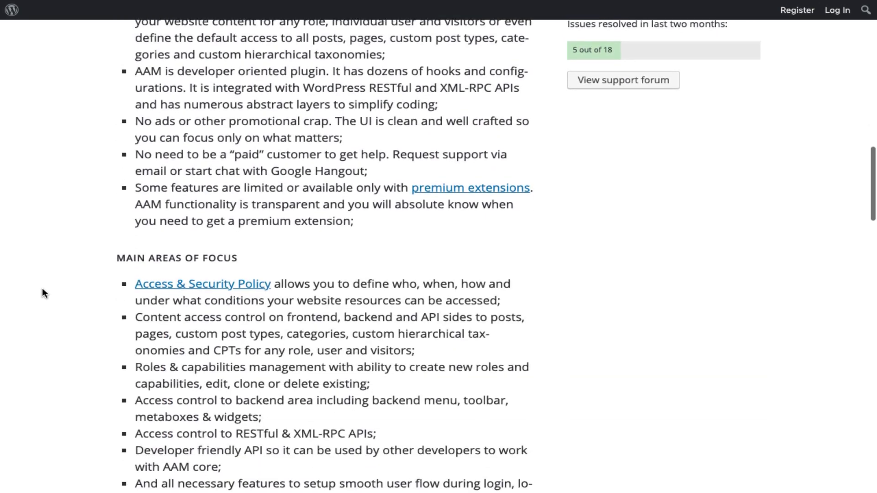
scroll("down", 3)
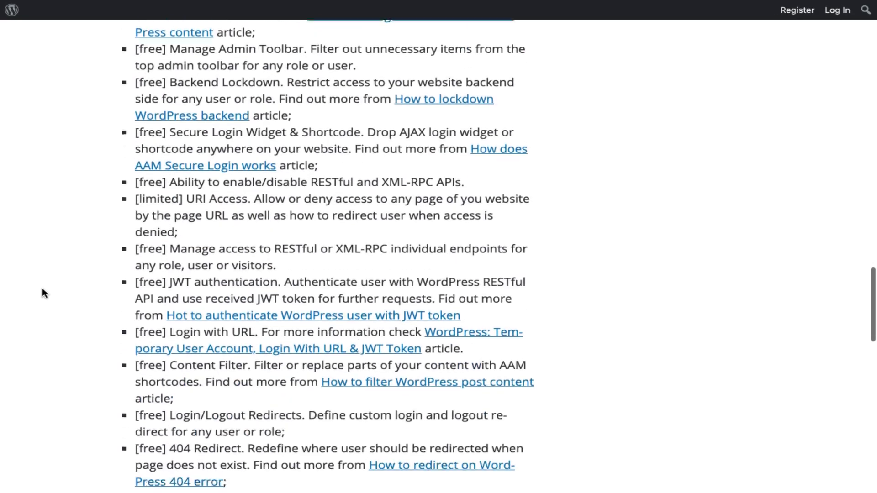
scroll("down", 3)
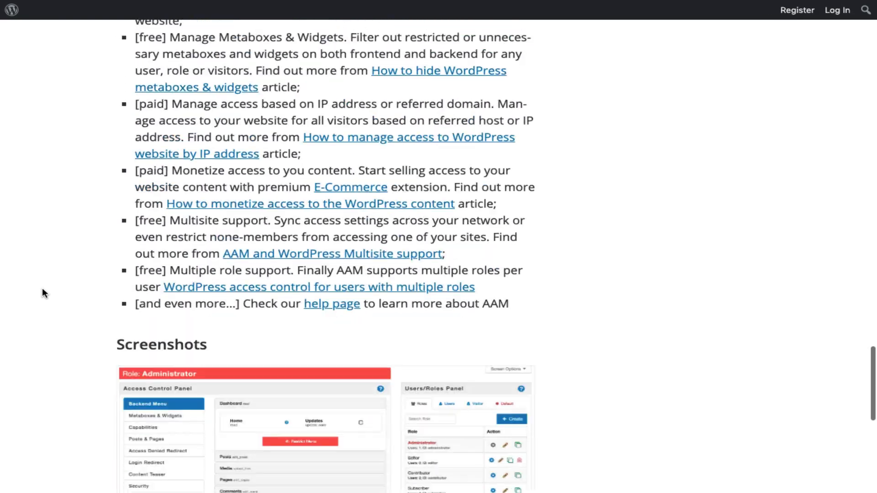
scroll("down", 3)
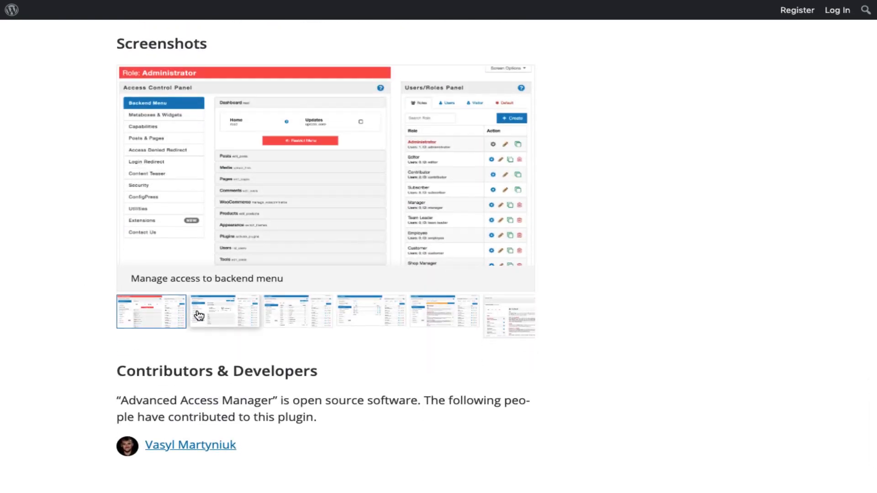
left_click(224, 310)
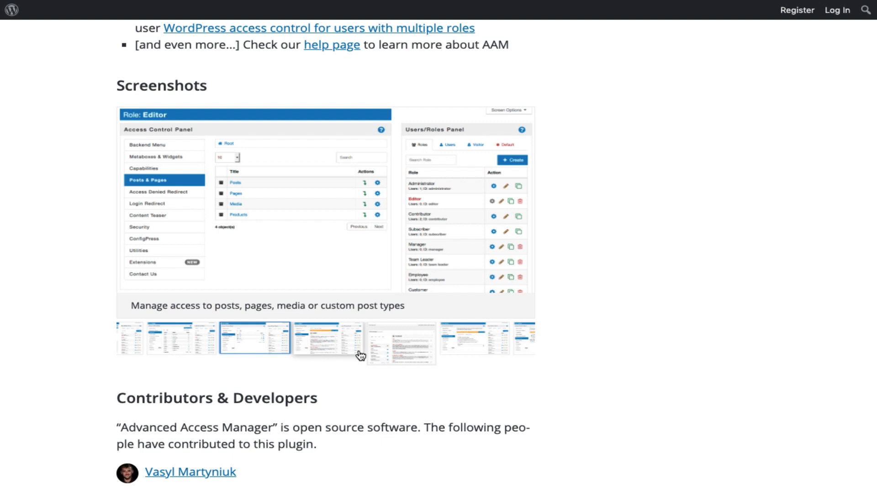
left_click(327, 338)
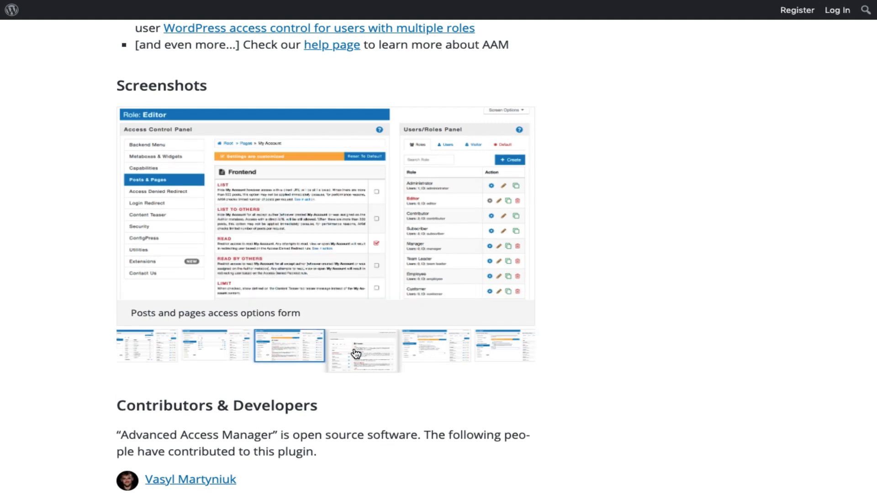
left_click(362, 349)
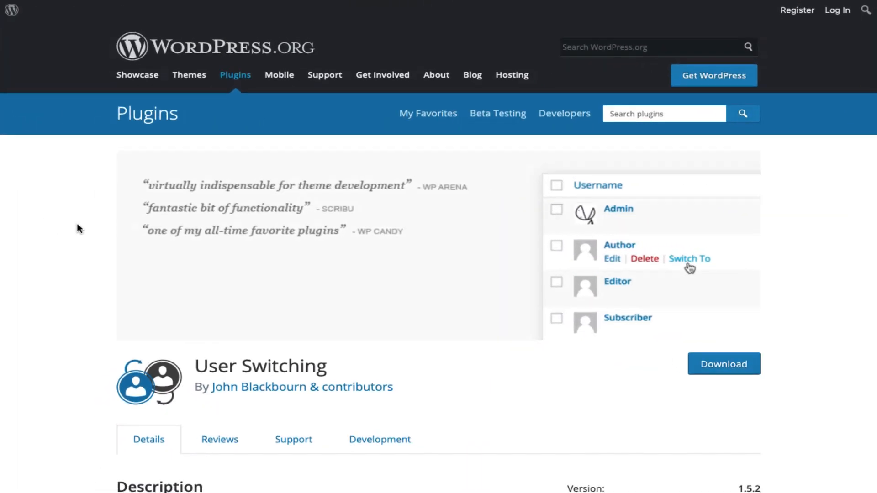
Scroll through User Switching's security, usage, privacy, screenshots, FAQ and contributors sections.
scroll("down", 3)
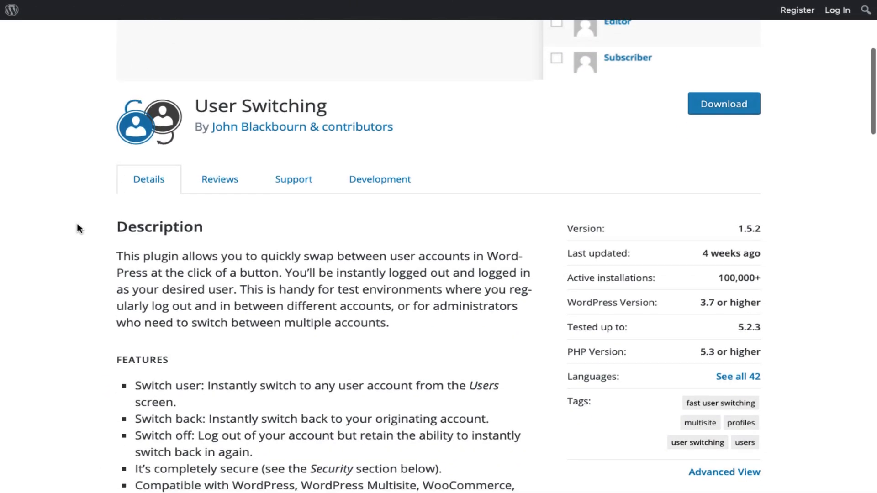
scroll("down", 3)
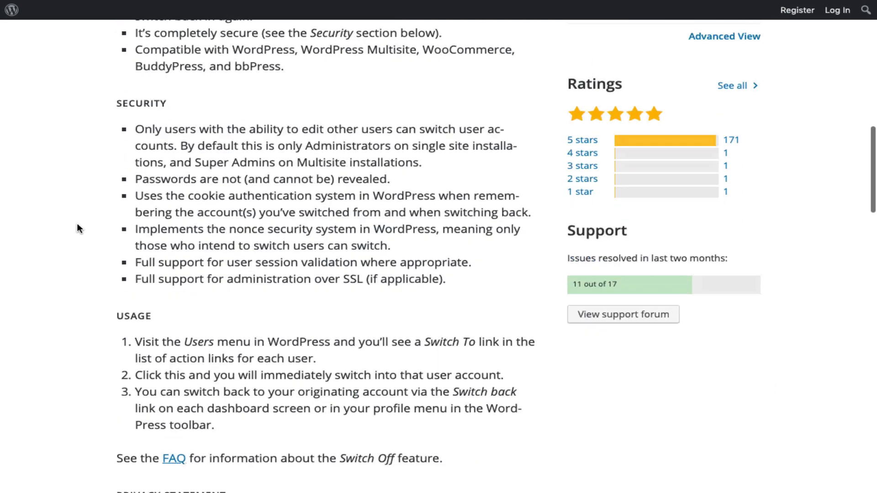
scroll("down", 3)
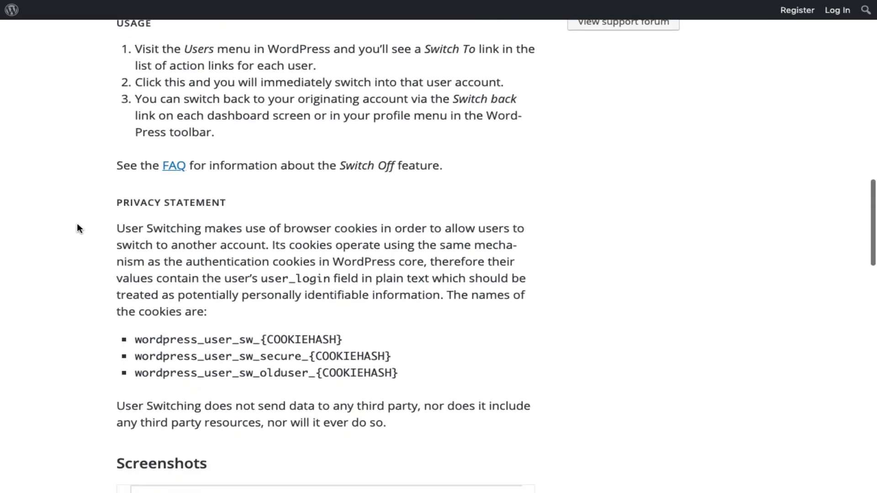
scroll("down", 3)
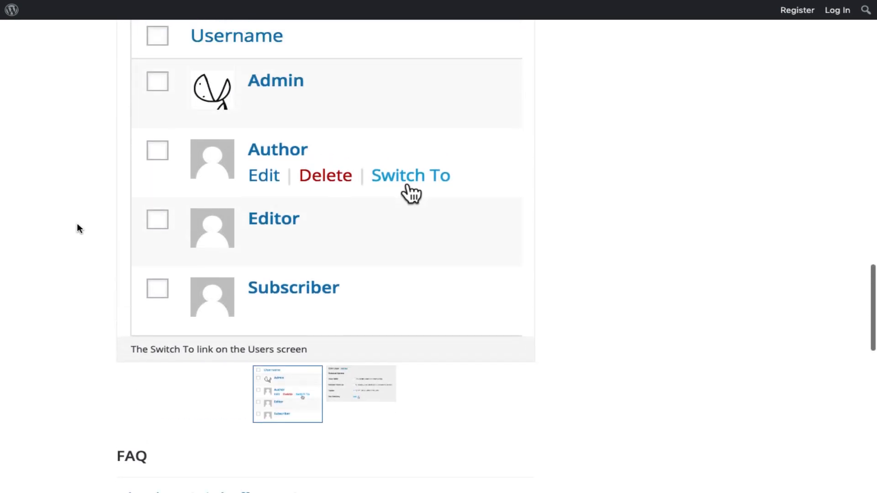
scroll("down", 3)
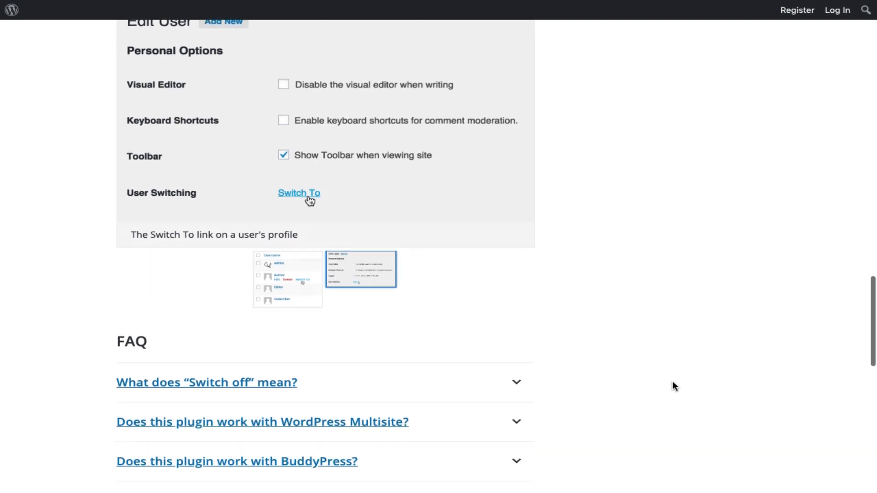
scroll("down", 3)
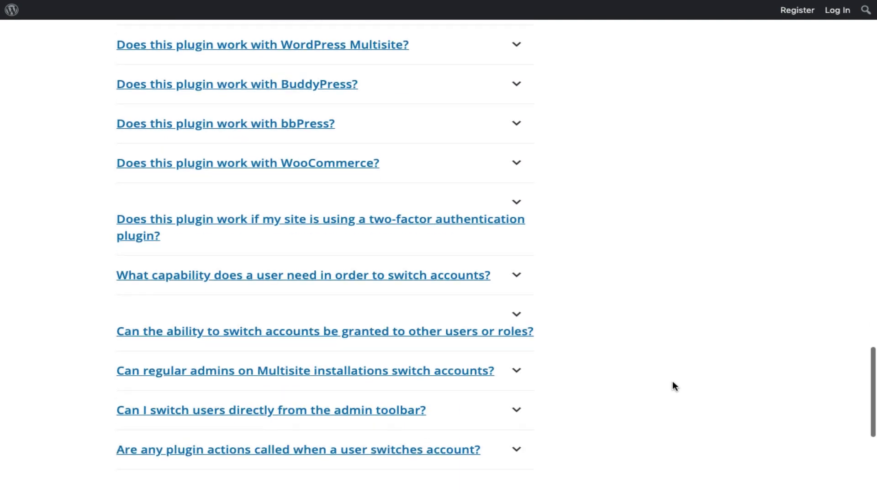
scroll("down", 3)
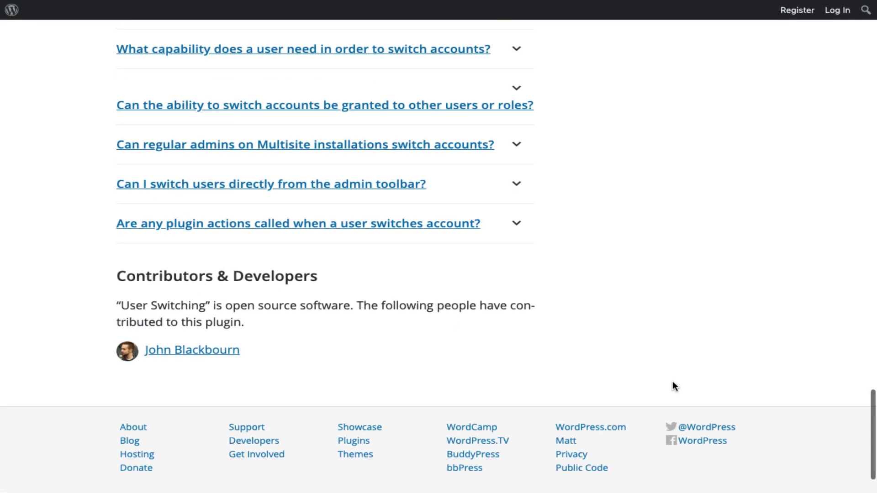
scroll("up", 3)
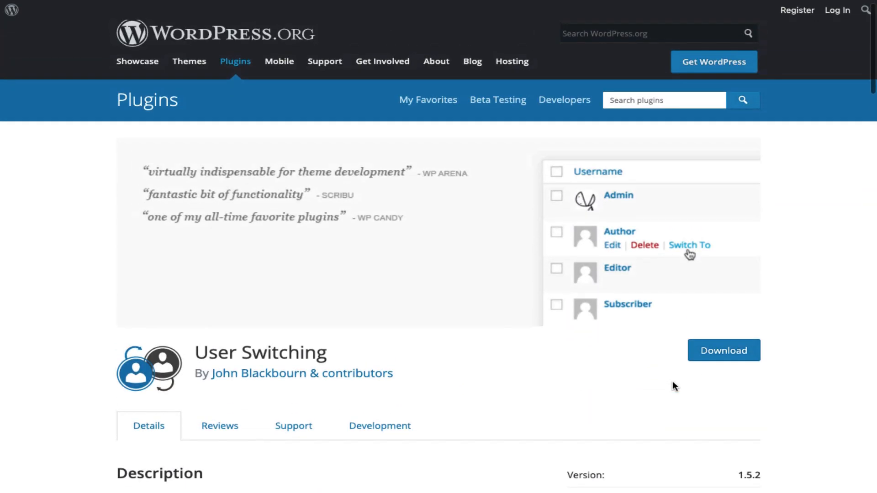
scroll("down", 3)
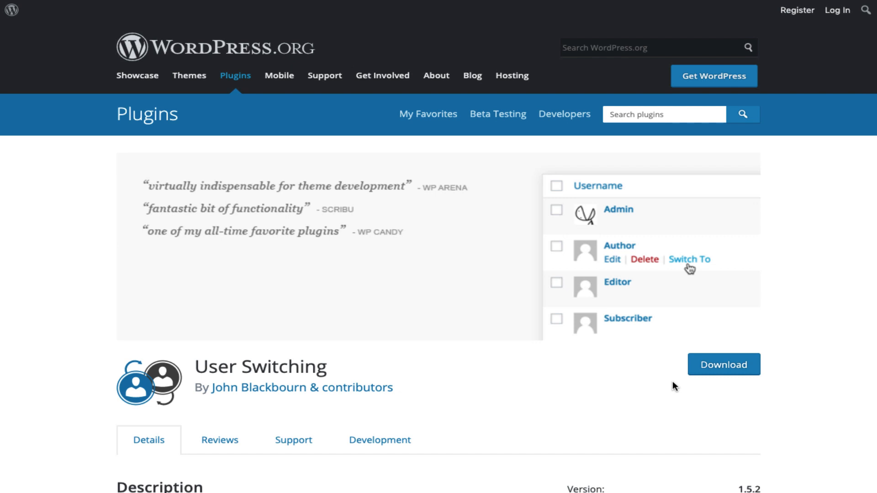